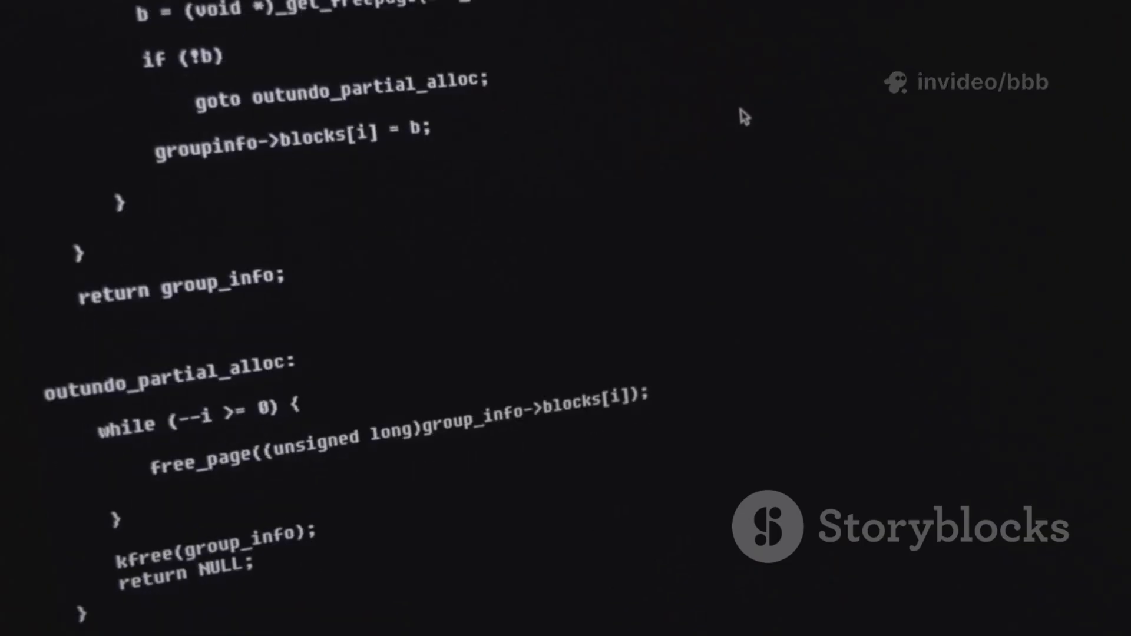
pyautogui.scroll(-3)
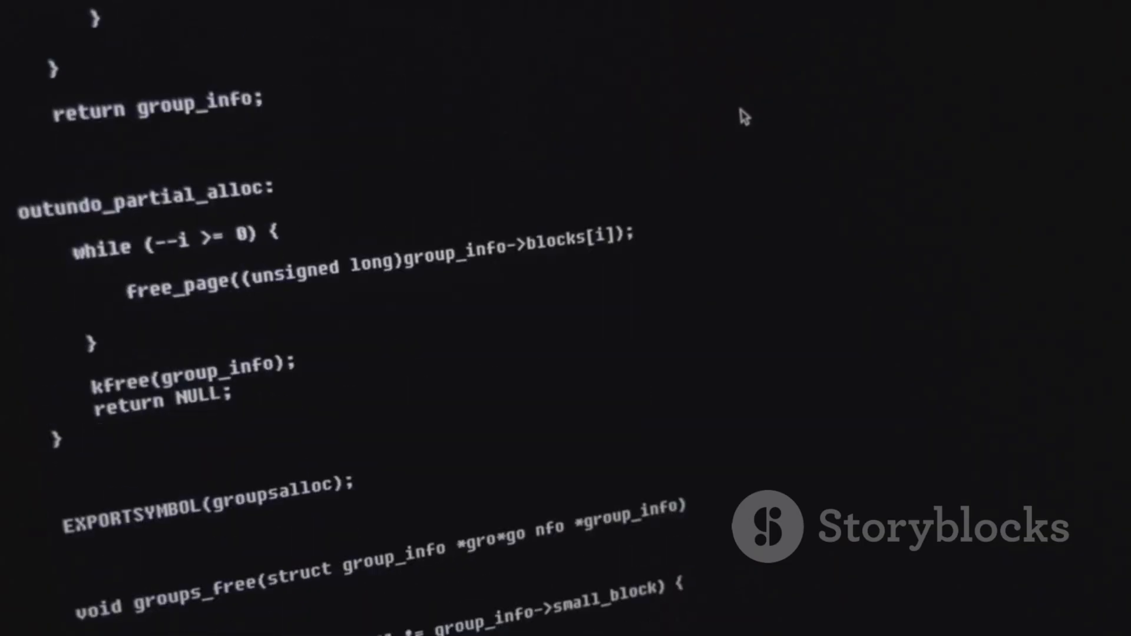